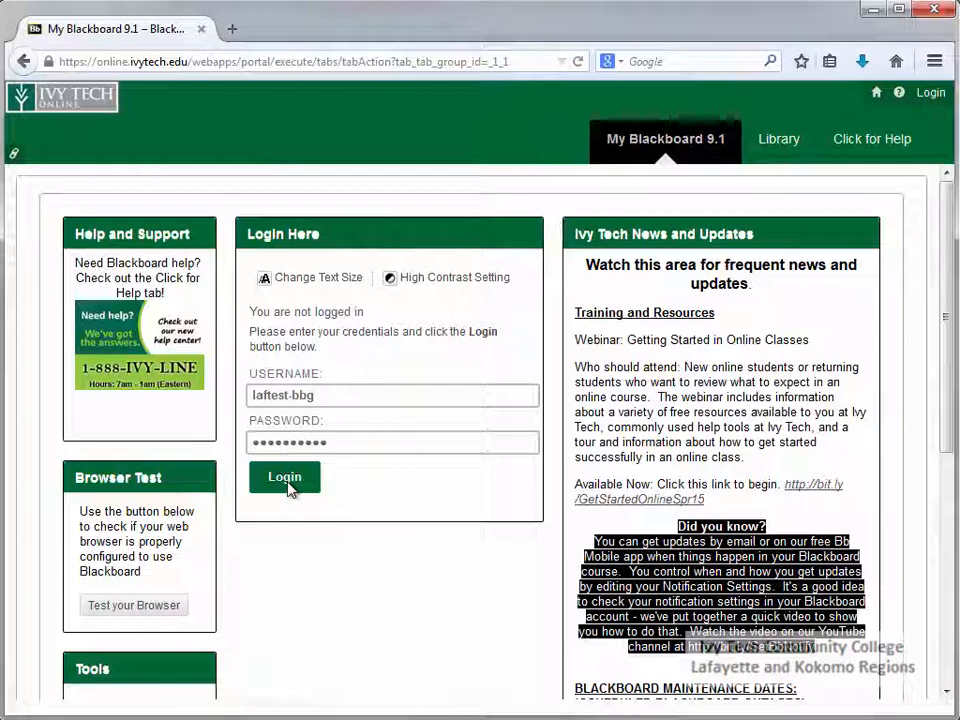
Sign in to the Ivy Tech portal and land on the My Blackboard home page
{"action": "left_click", "coordinate": [284, 476]}
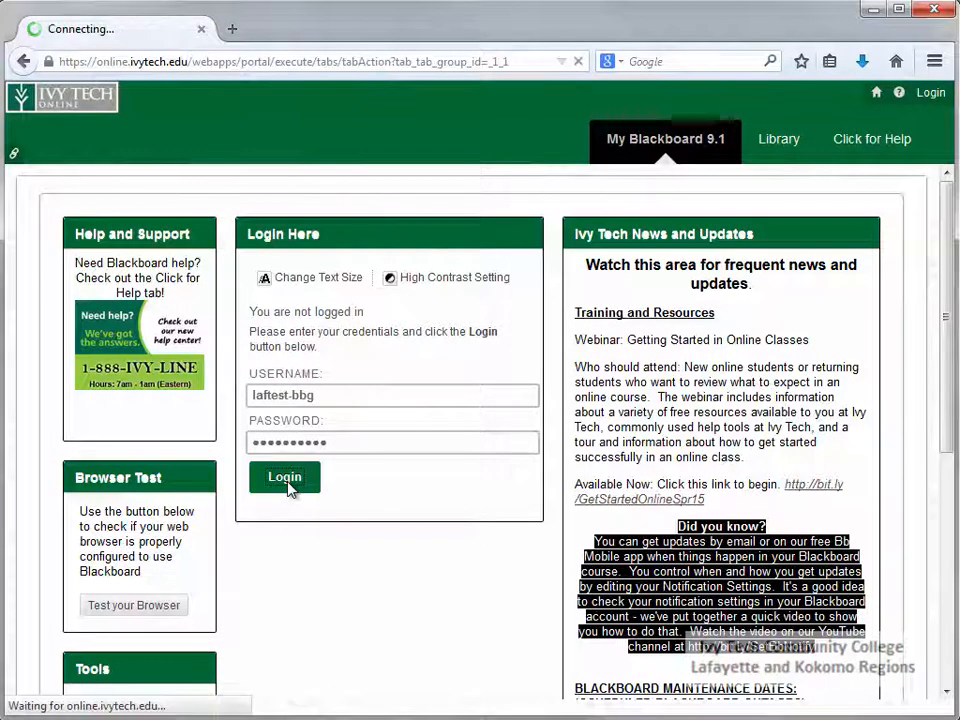
{"action": "left_click", "coordinate": [284, 476]}
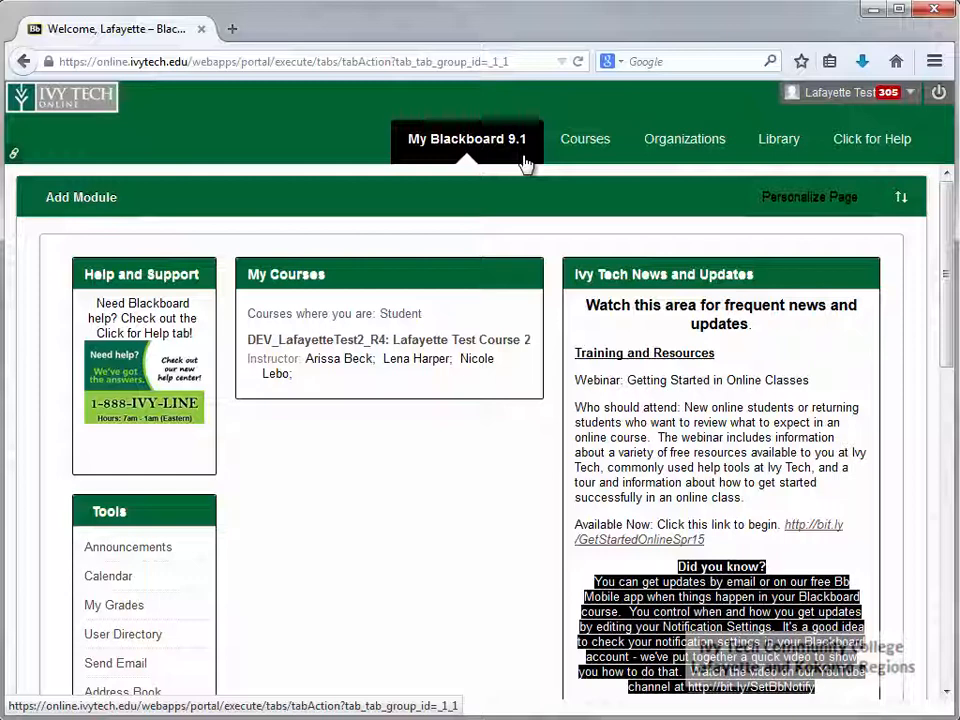
Visit the Courses area, then the Organizations area showing the test program
{"action": "left_click", "coordinate": [584, 140]}
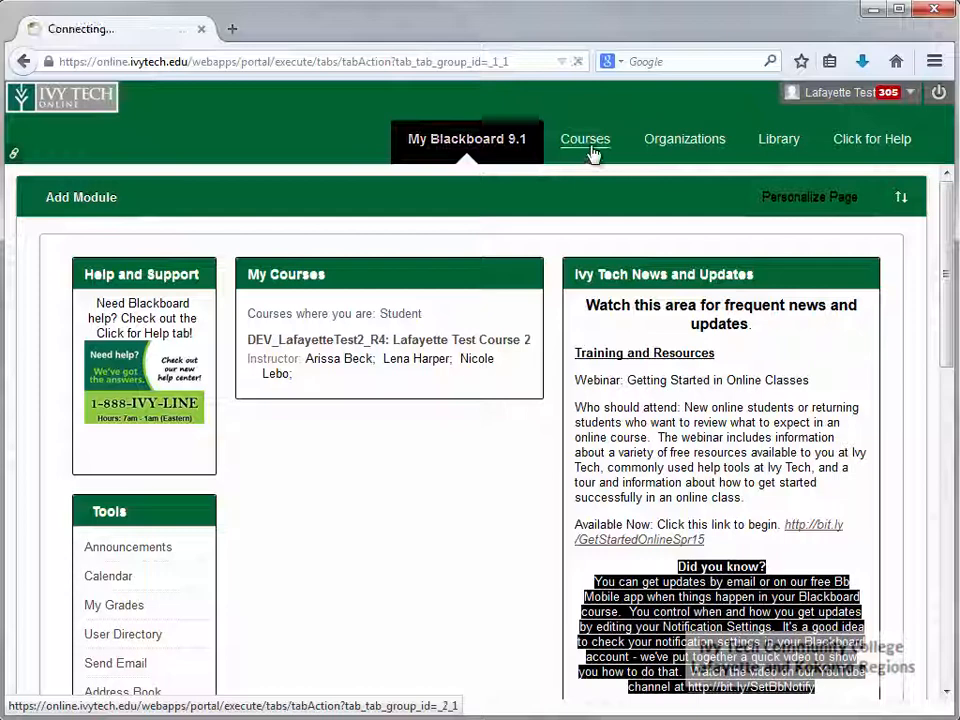
{"action": "left_click", "coordinate": [582, 140]}
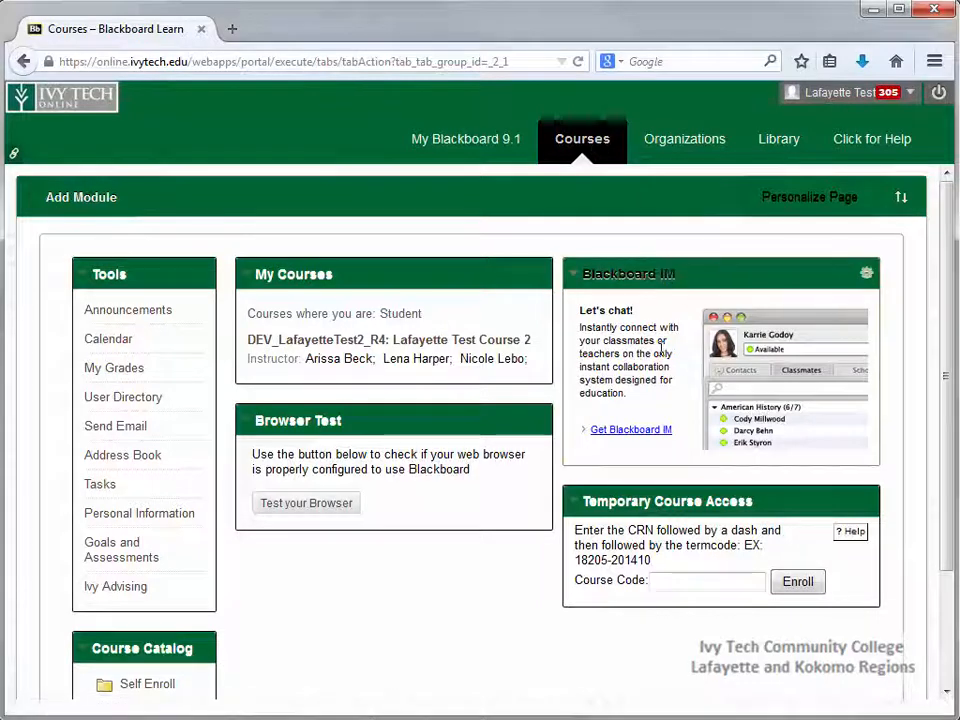
{"action": "mouse_move", "coordinate": [684, 140]}
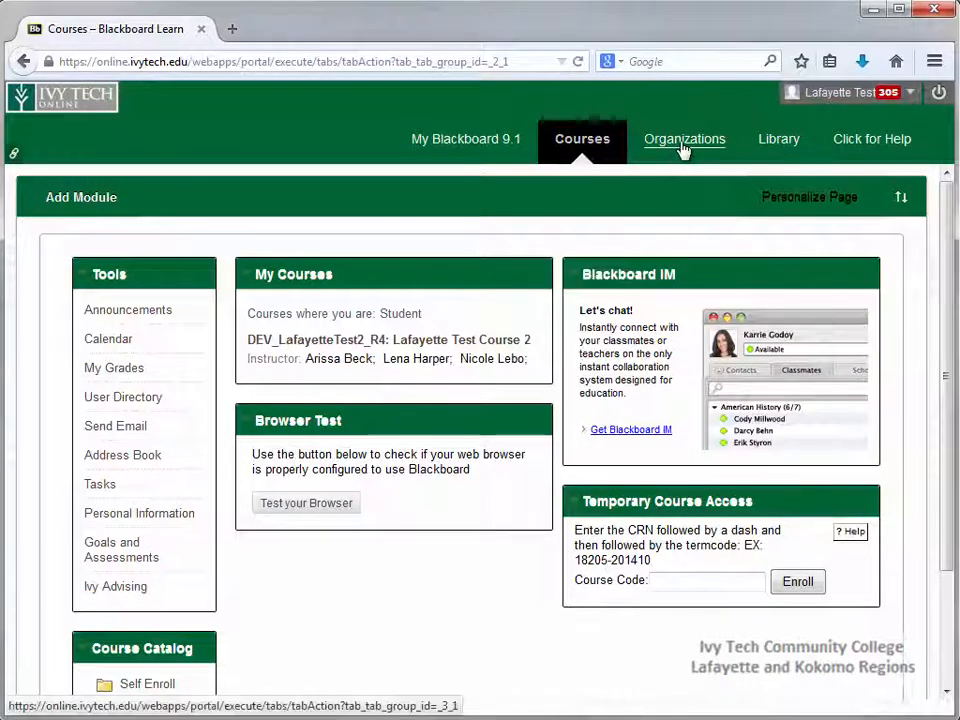
{"action": "left_click", "coordinate": [684, 140]}
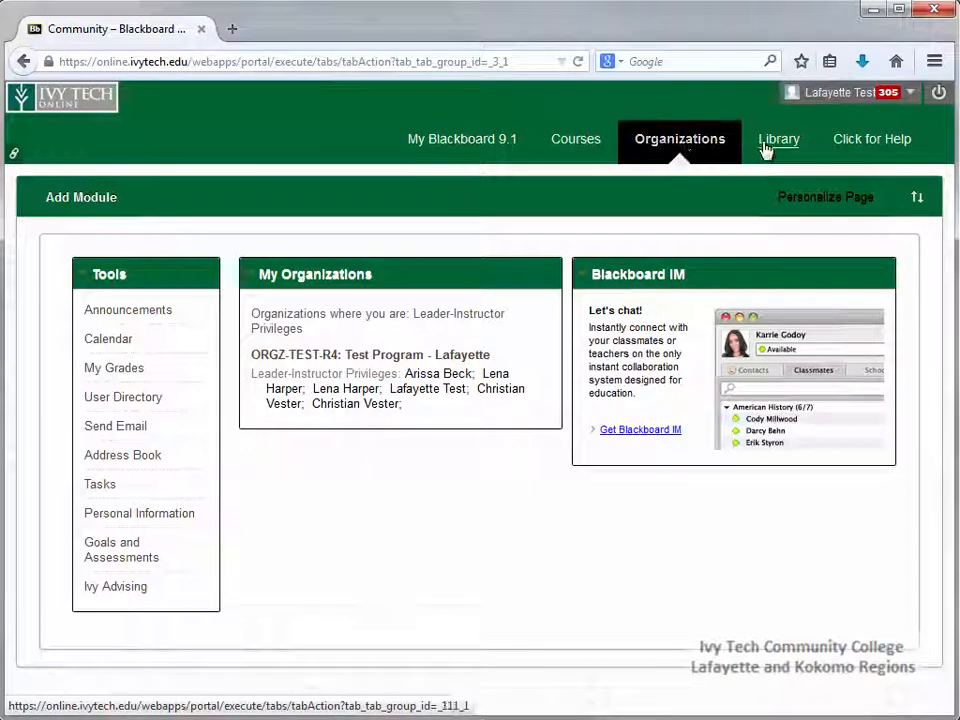
Visit the Library area's Ivy Tech Libraries site and close its separate browser tab
{"action": "left_click", "coordinate": [780, 138]}
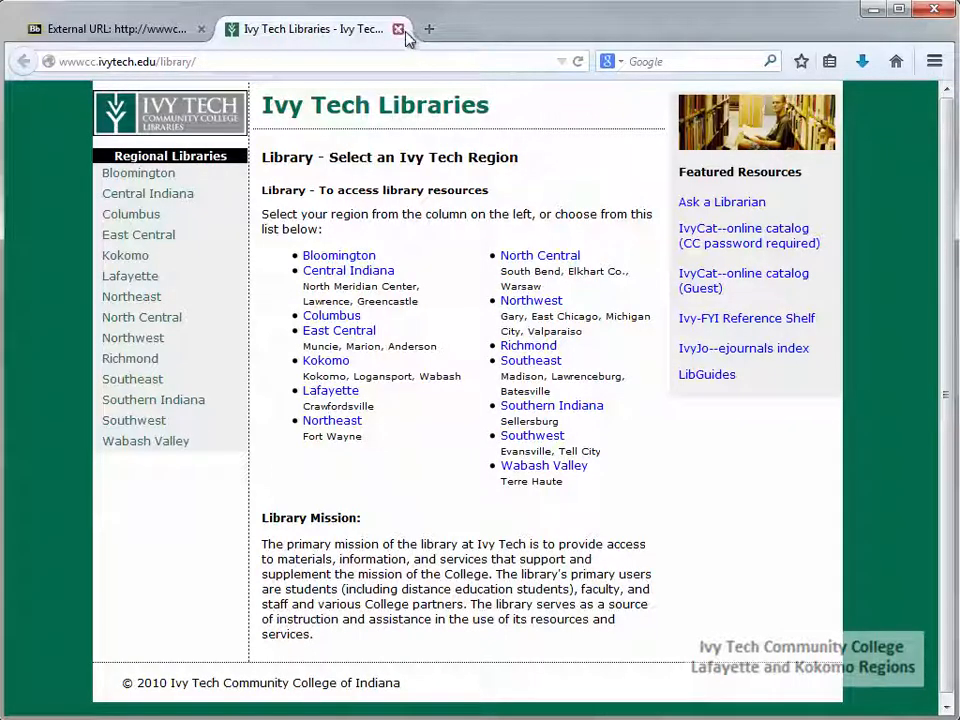
{"action": "left_click", "coordinate": [398, 28]}
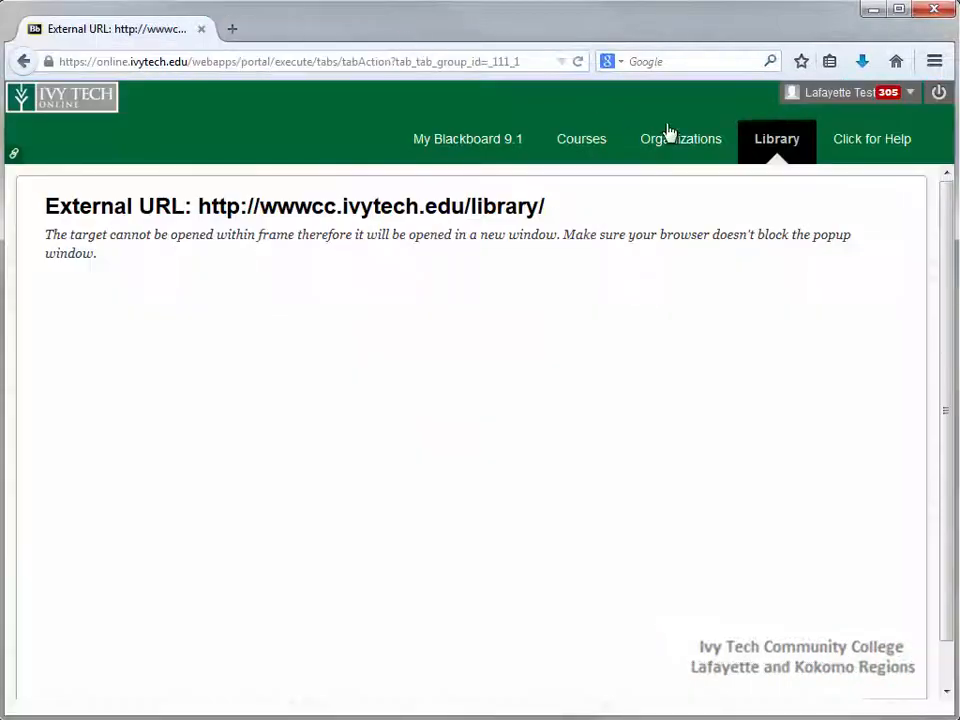
{"action": "mouse_move", "coordinate": [872, 138]}
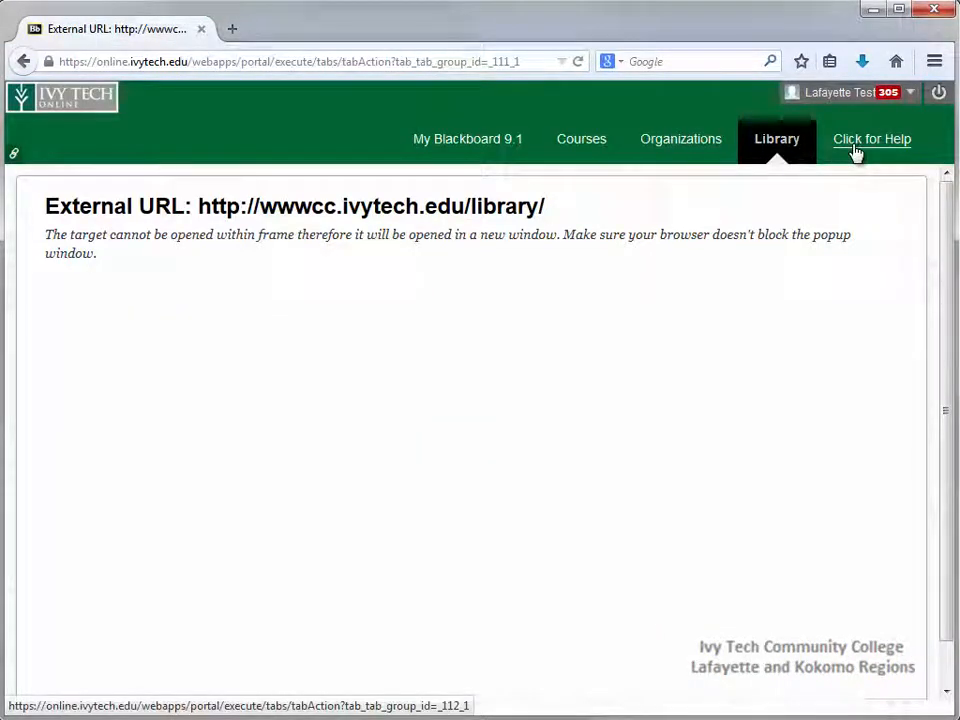
View Faculty Help and Student Help, then return to the My Blackboard home page
{"action": "left_click", "coordinate": [872, 138]}
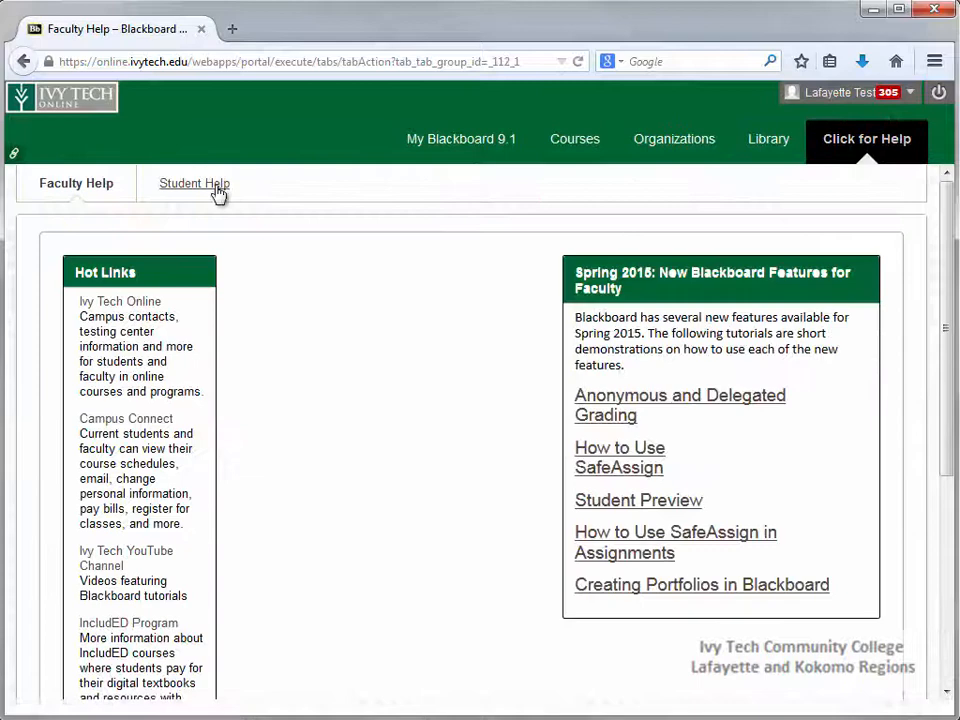
{"action": "left_click", "coordinate": [192, 184]}
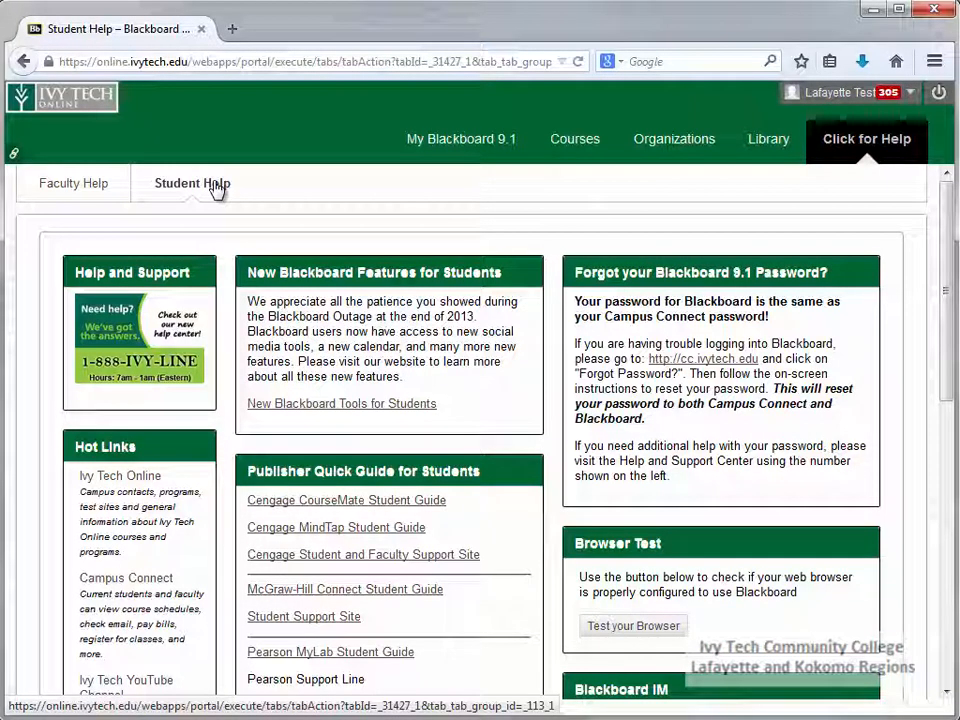
{"action": "left_click", "coordinate": [460, 140]}
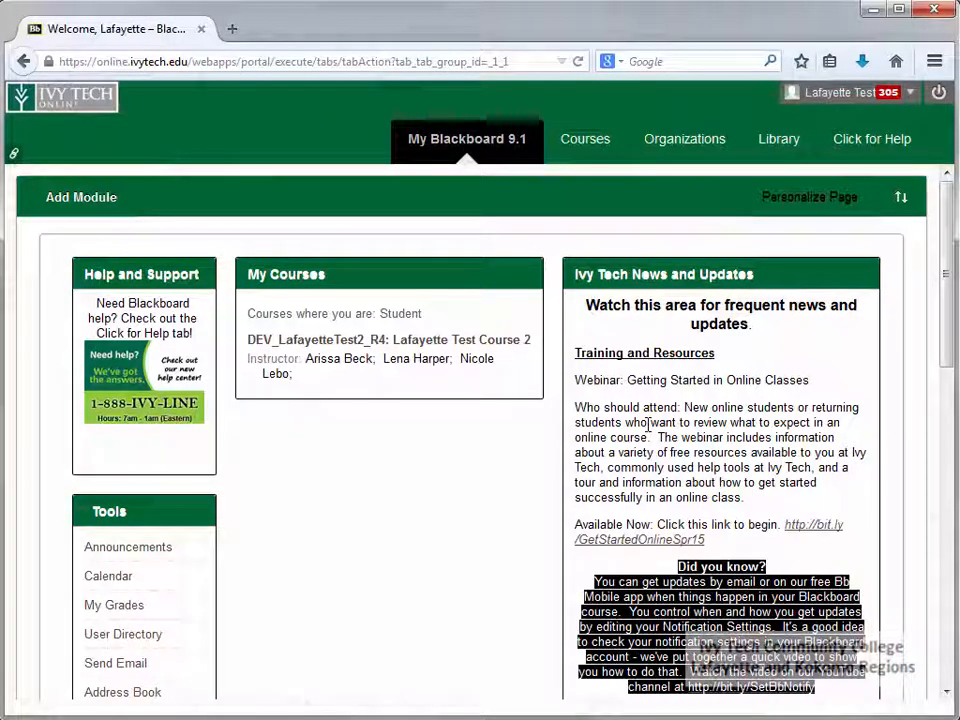
{"action": "mouse_move", "coordinate": [180, 492]}
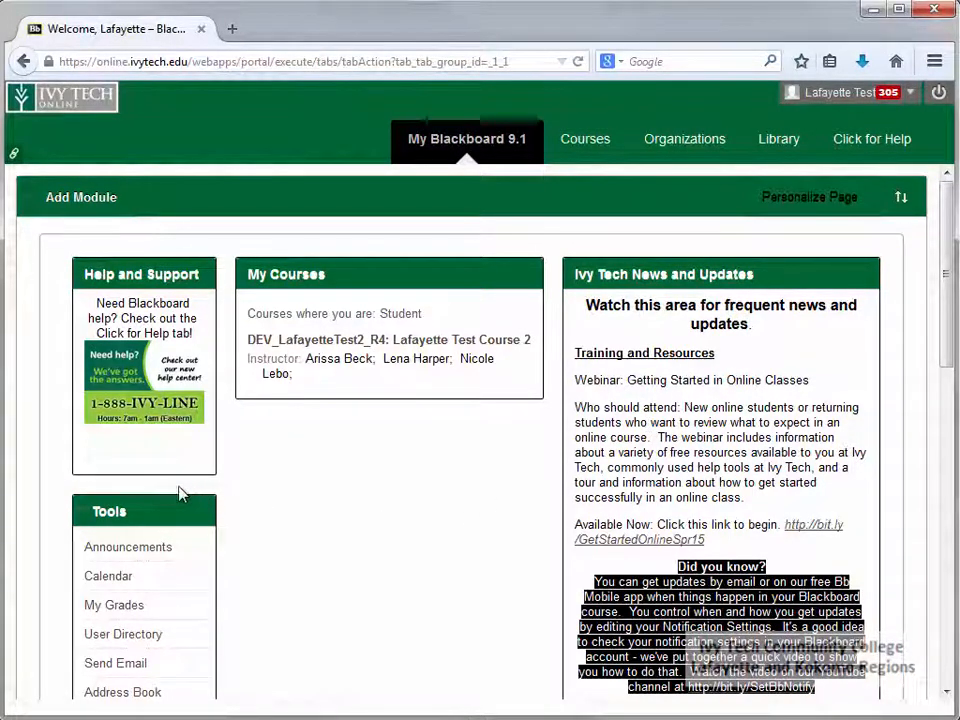
Scroll the home page down to the Browser Test and Hot Links modules
{"action": "scroll", "scroll_direction": "down", "scroll_amount": 3}
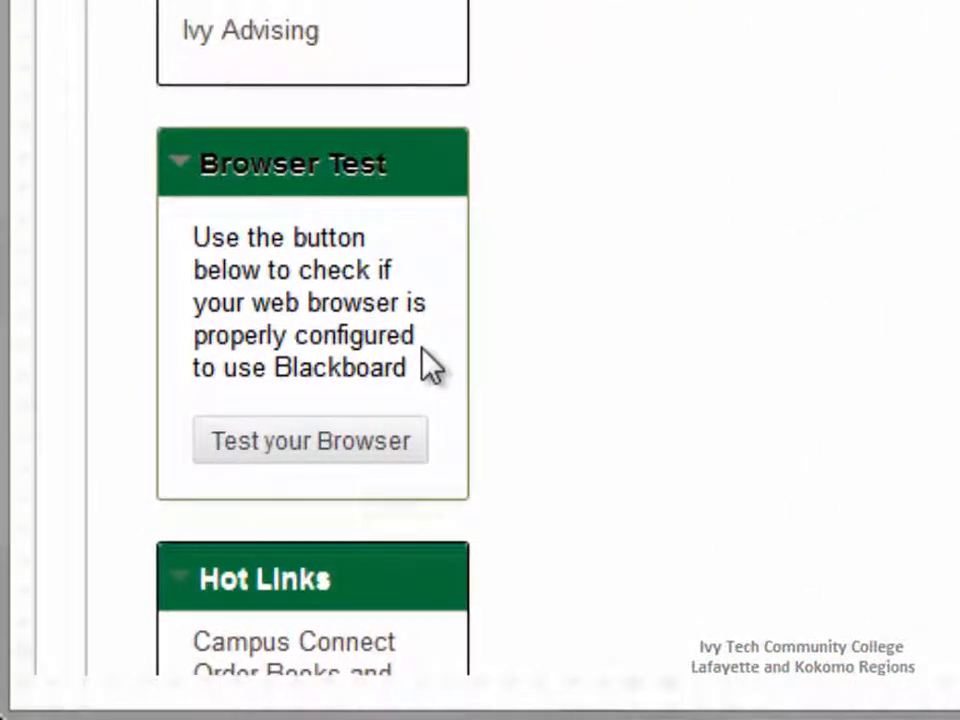
{"action": "scroll", "scroll_direction": "down", "scroll_amount": 3}
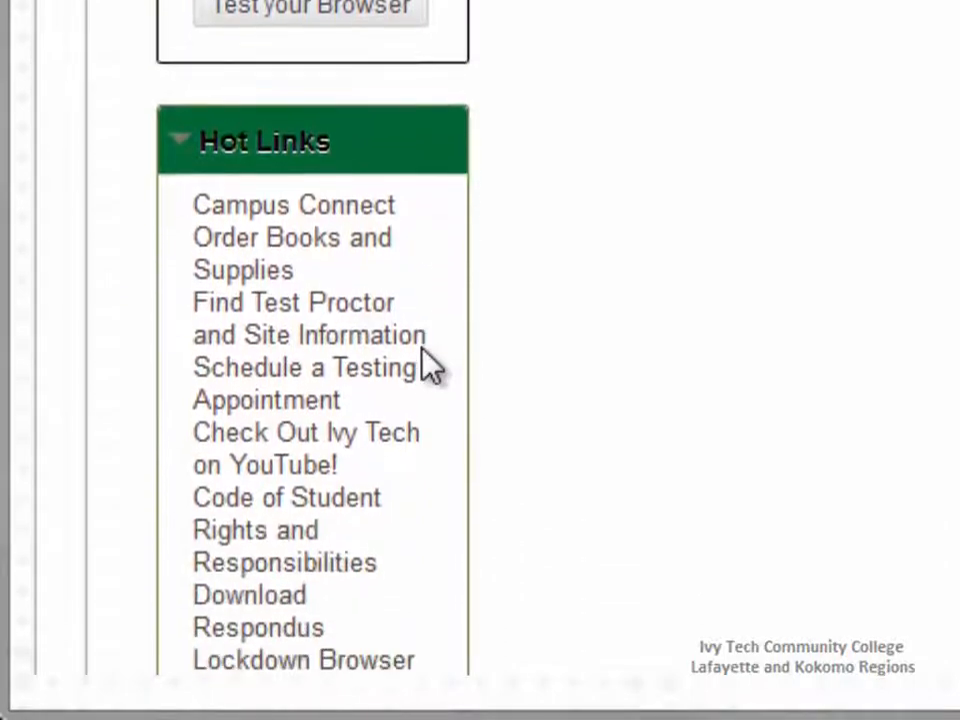
{"action": "scroll", "scroll_direction": "down", "scroll_amount": 3}
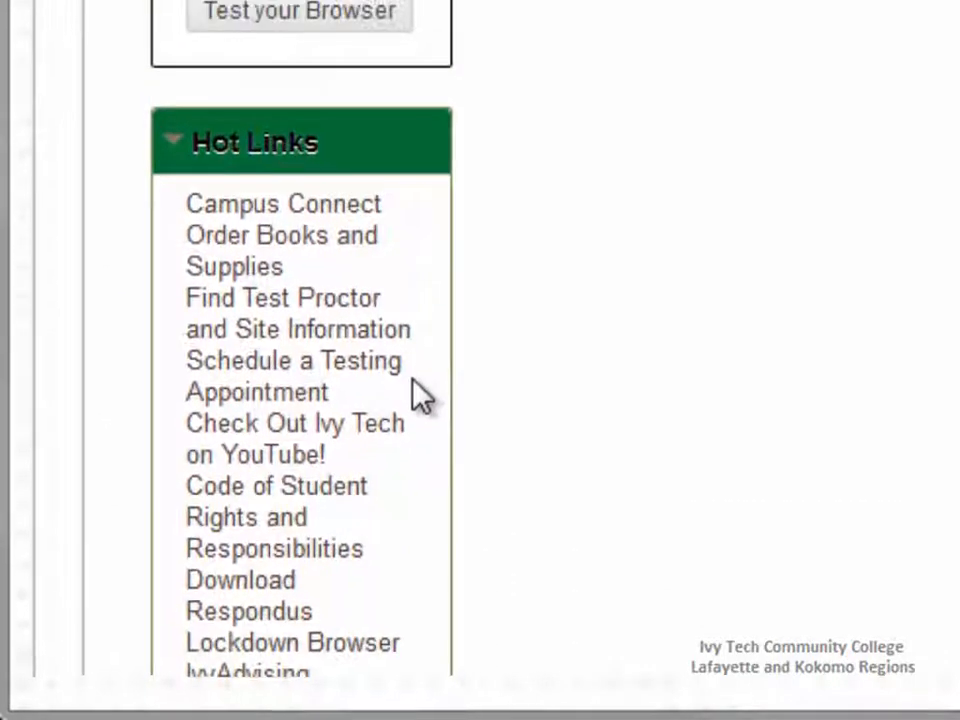